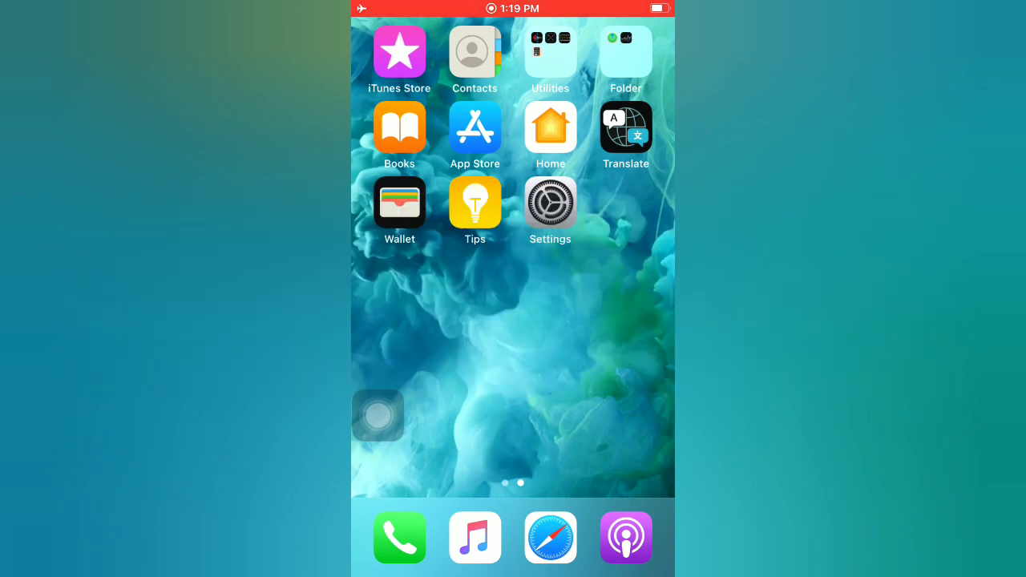
Open Settings and go to the Wi-Fi page listing available networks.
click(549, 202)
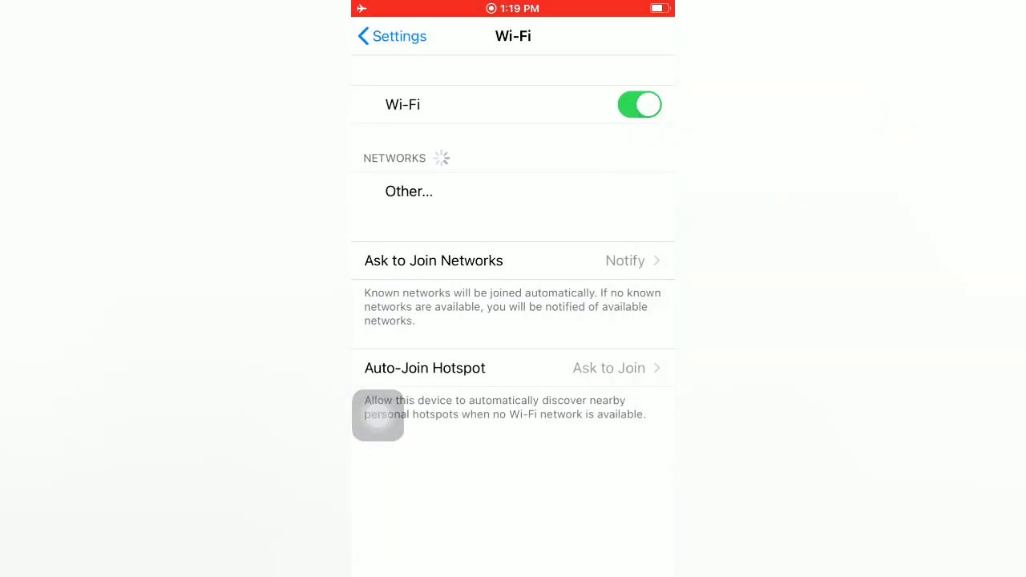
Add the network 'rabi' manually with WPA2 security and join it.
click(409, 191)
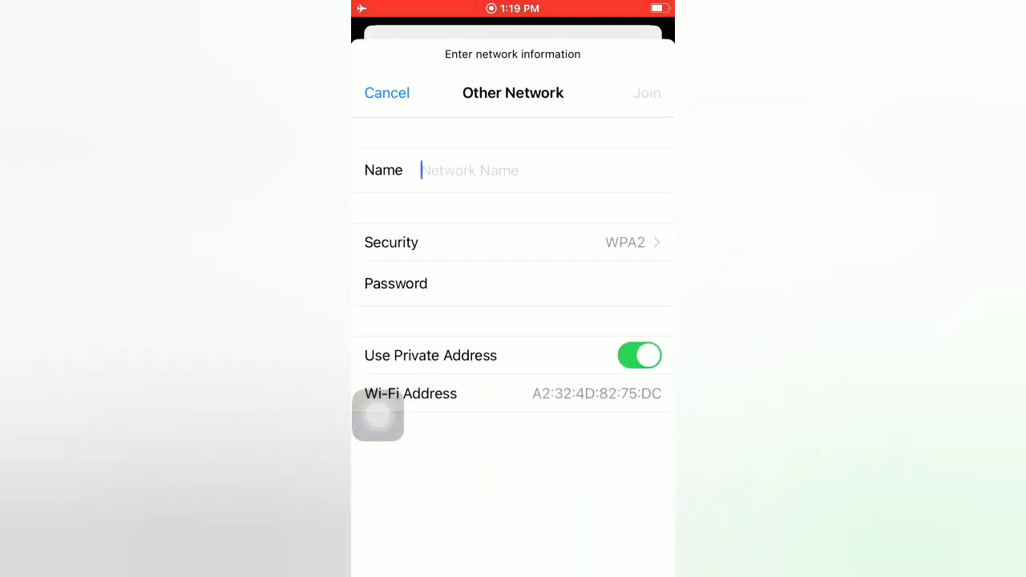
text(rabi)
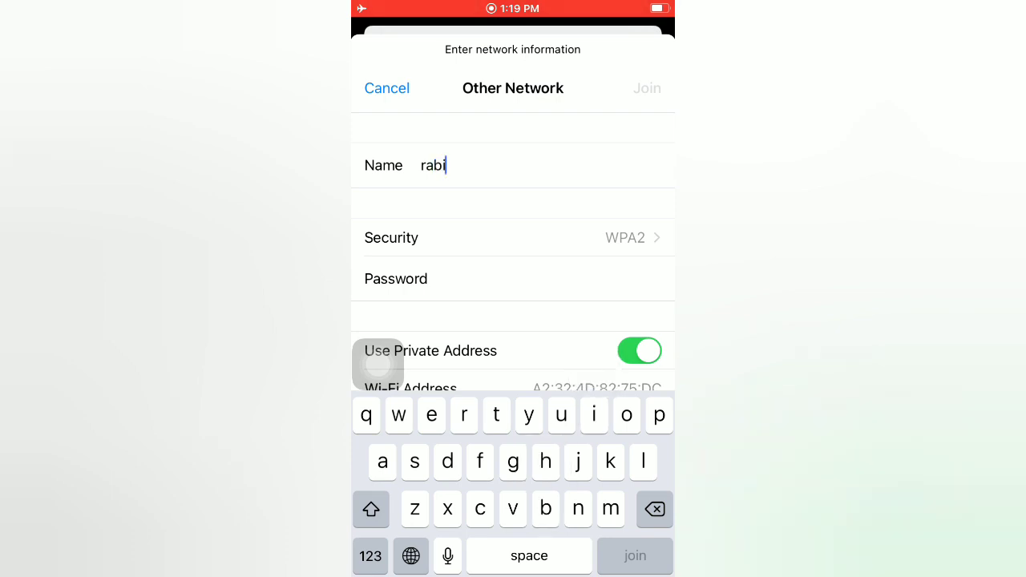
click(513, 237)
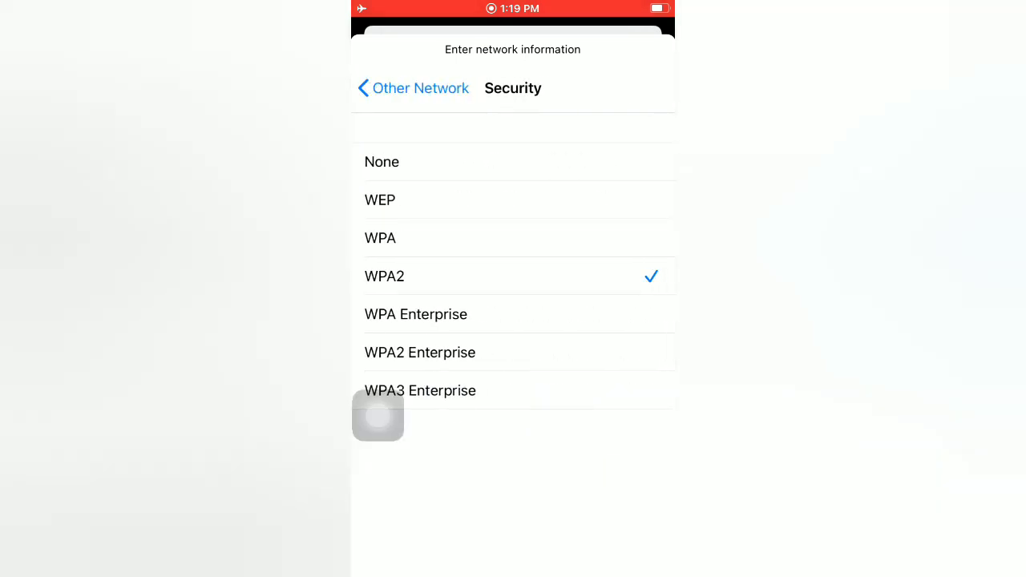
click(413, 88)
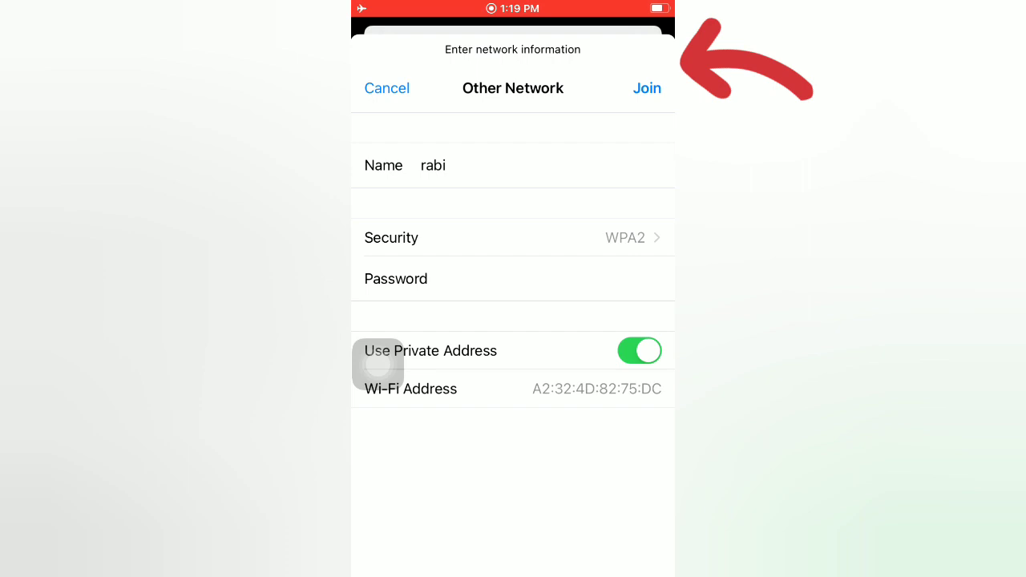
click(646, 88)
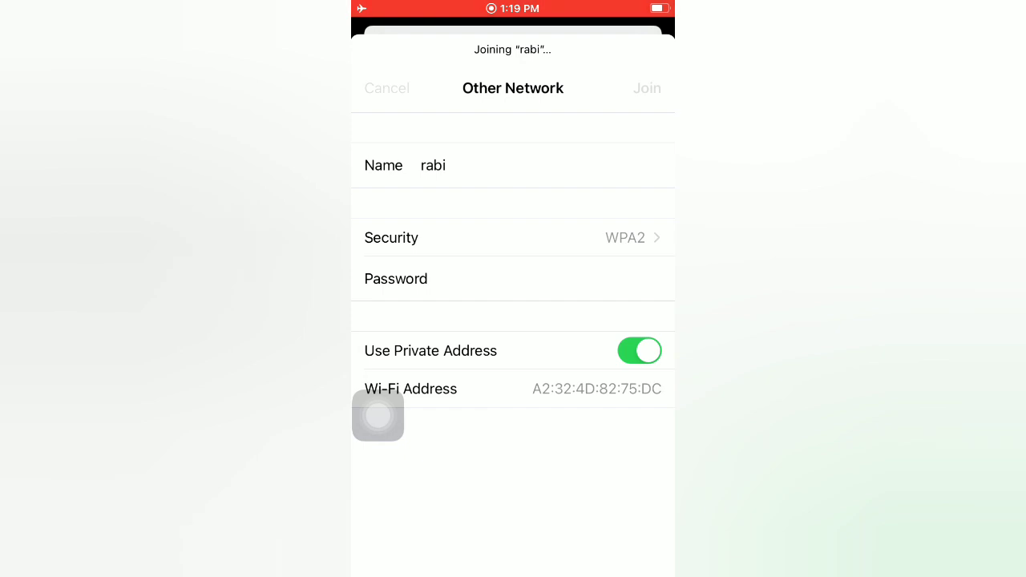
click(646, 88)
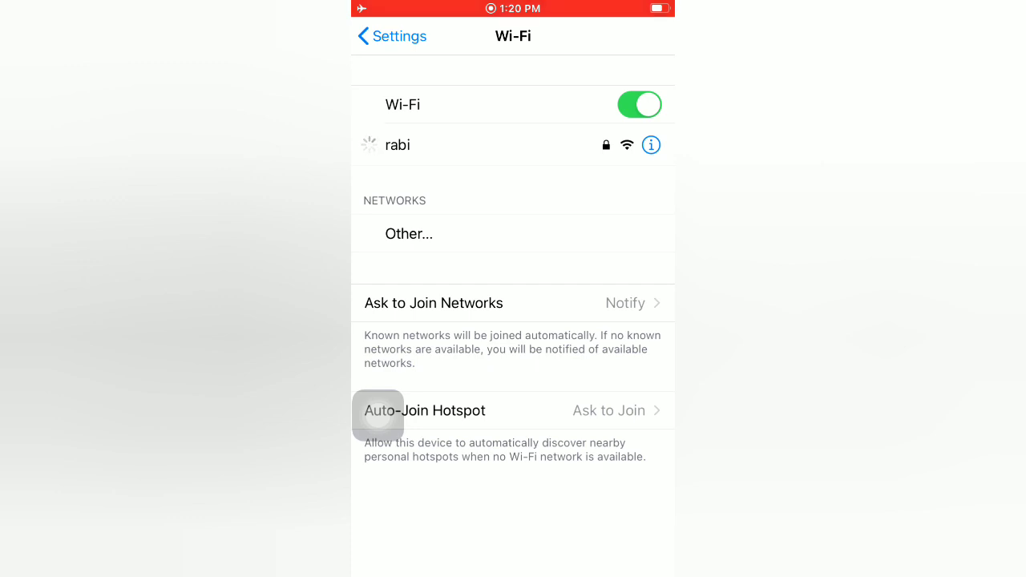
Go back to the main Settings list, then return to the home screen.
click(390, 36)
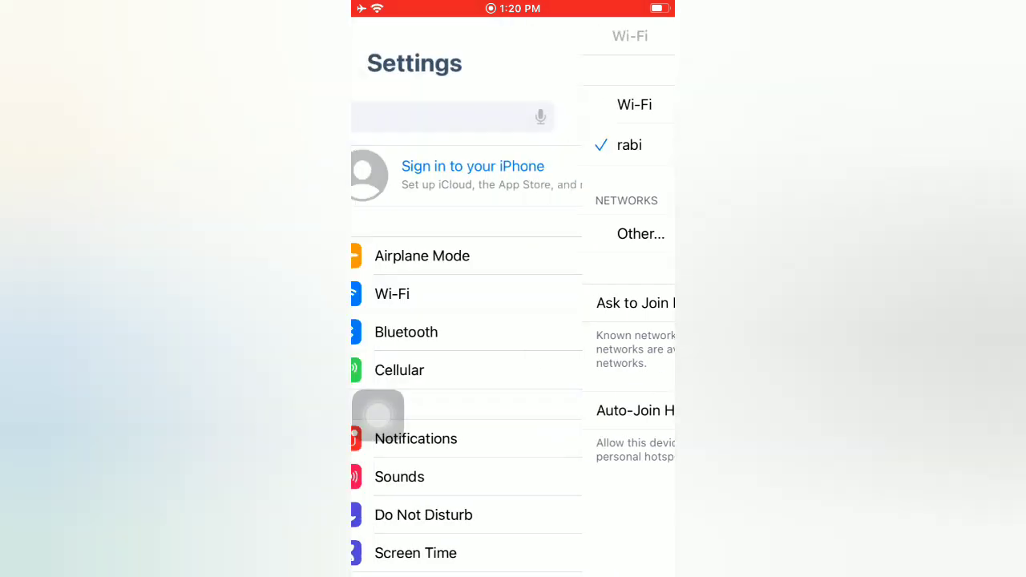
key(home)
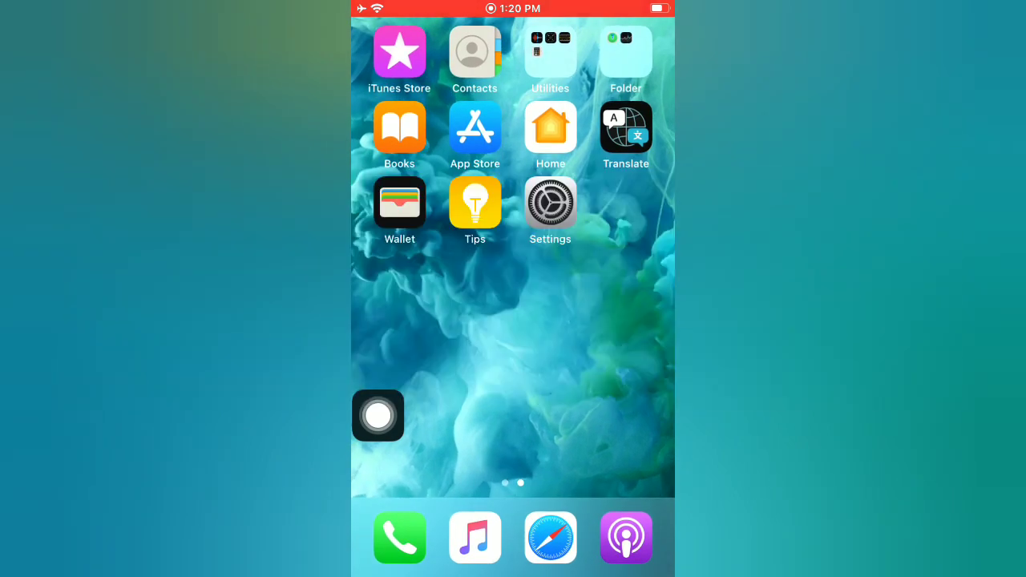
Reset network settings from General > Reset so rabi is forgotten.
click(549, 204)
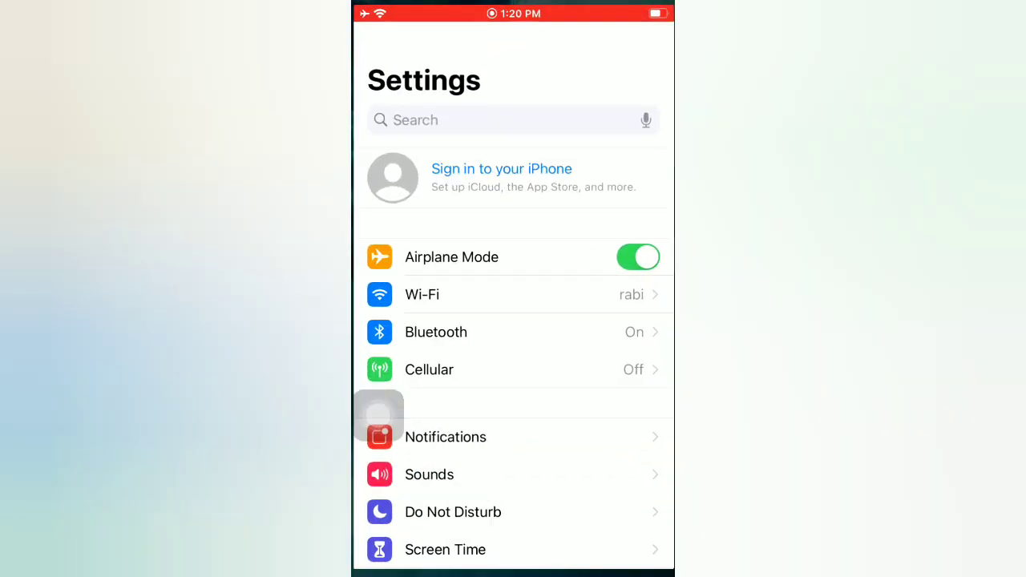
scroll(down, 3)
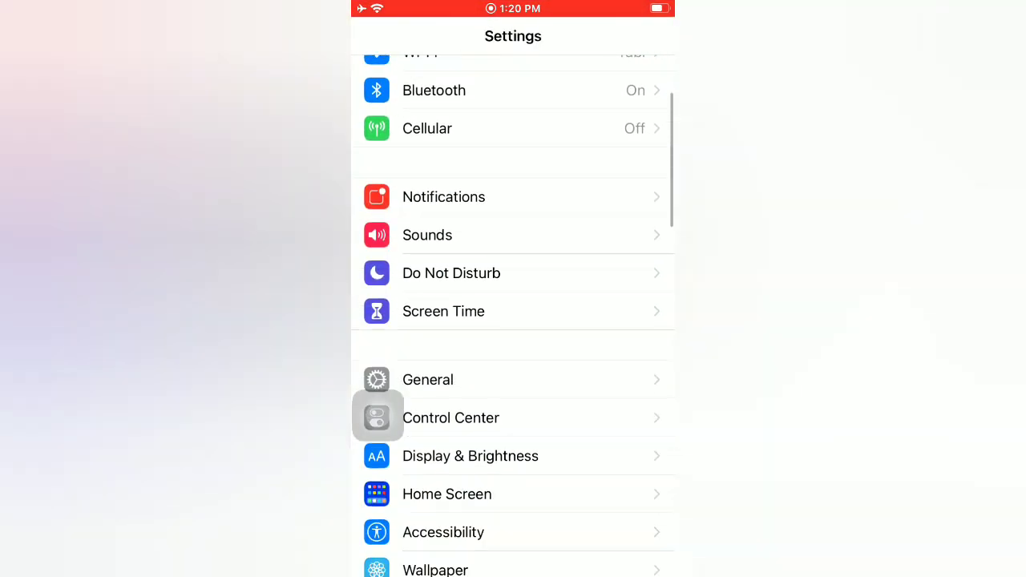
click(427, 380)
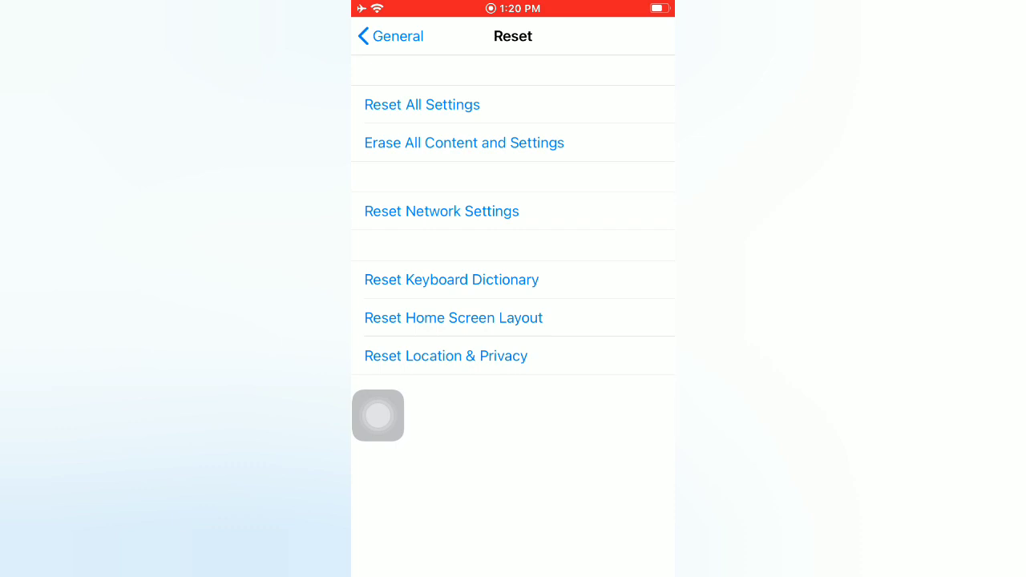
click(442, 211)
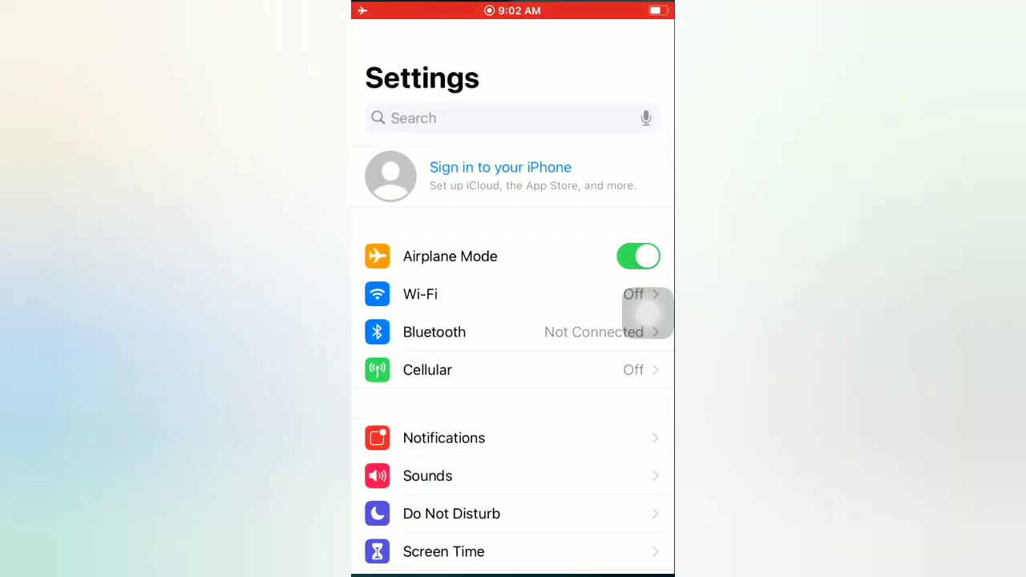
Choose Reset All Settings under General > Reset and confirm it.
scroll(up, 3)
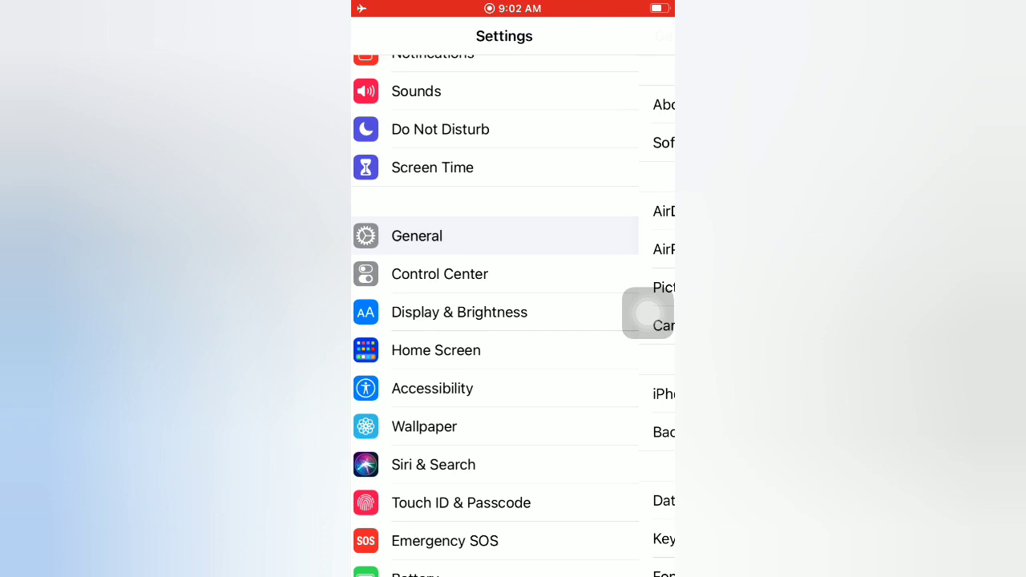
click(416, 235)
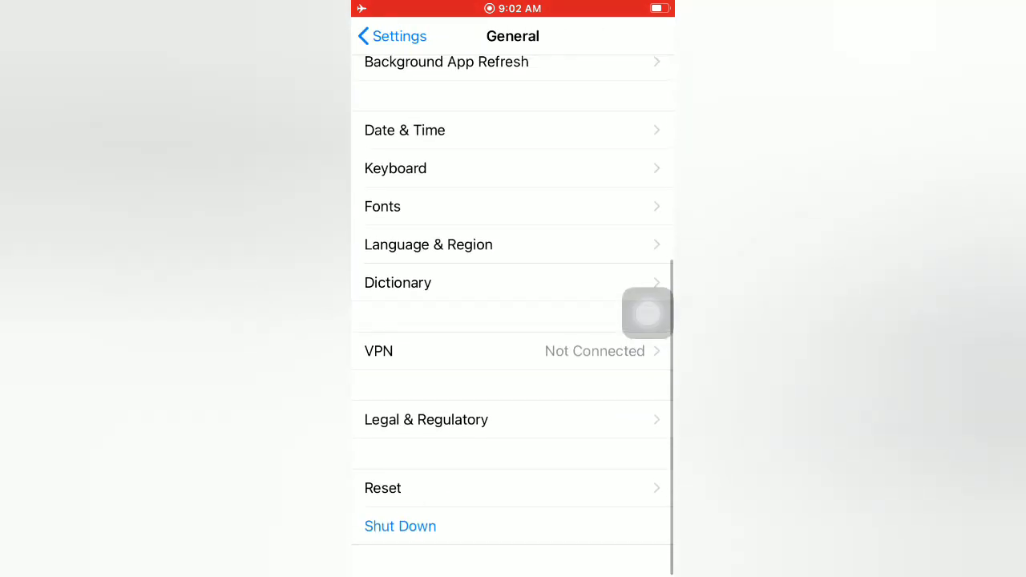
click(383, 488)
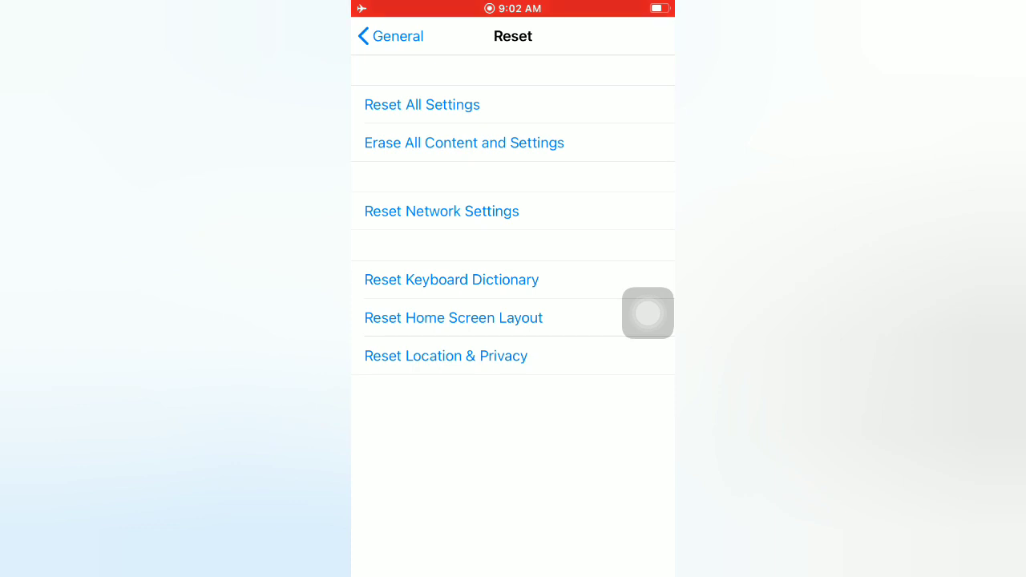
click(422, 104)
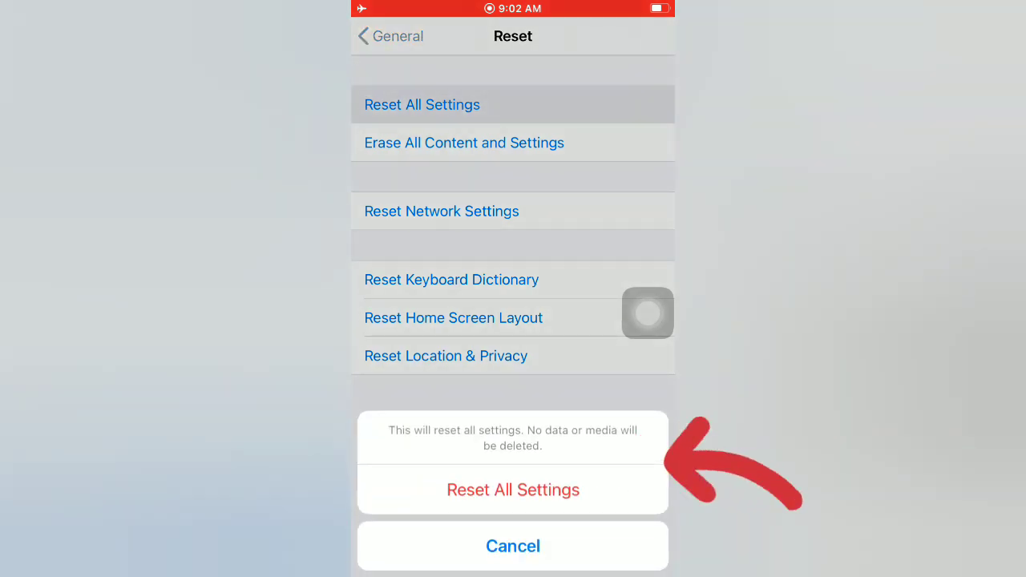
click(512, 545)
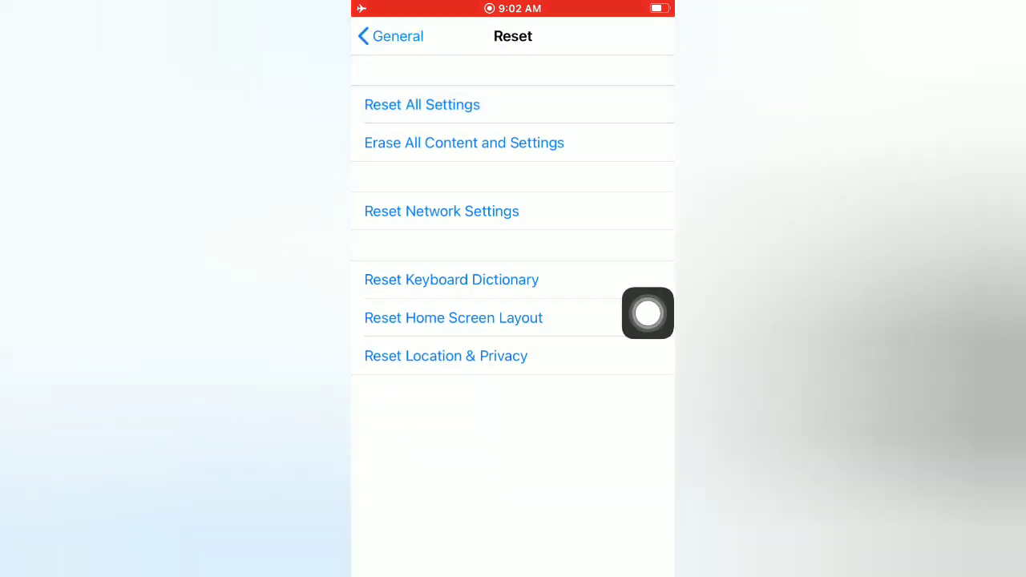